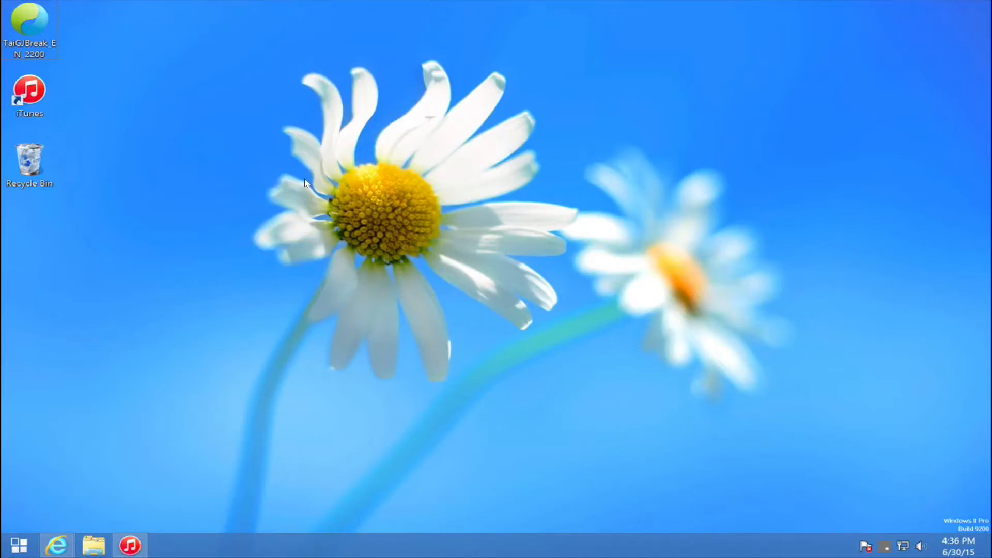
mouse_move(352, 214)
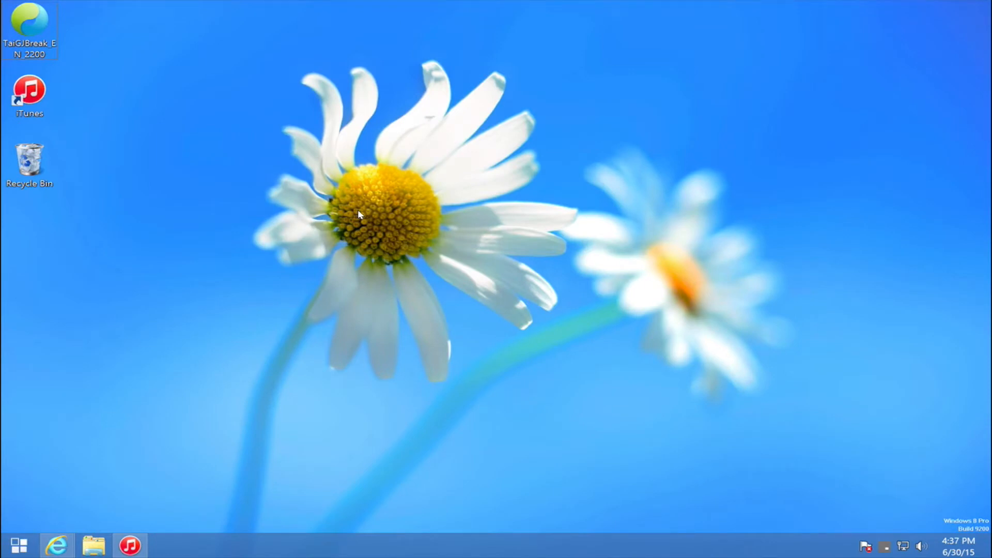
mouse_move(346, 217)
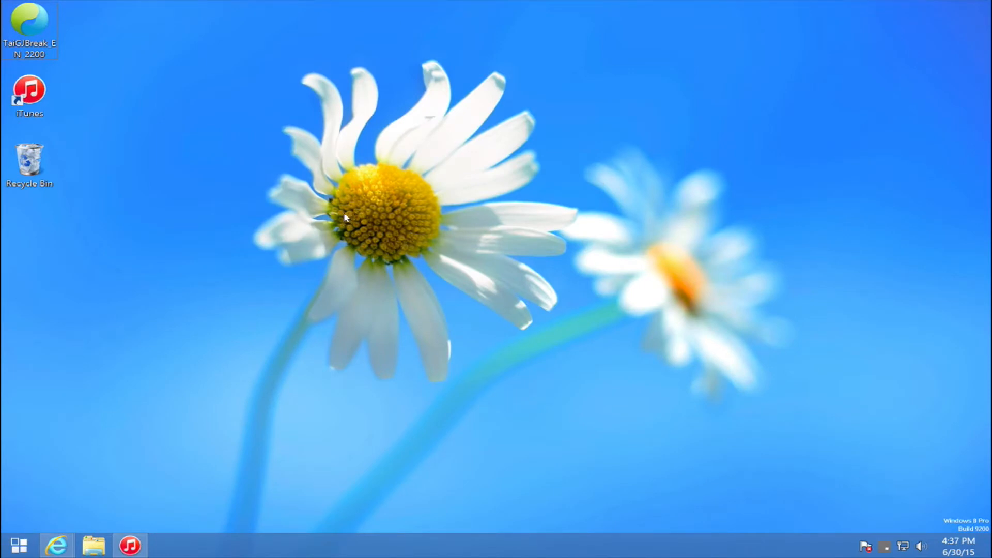
mouse_move(56, 544)
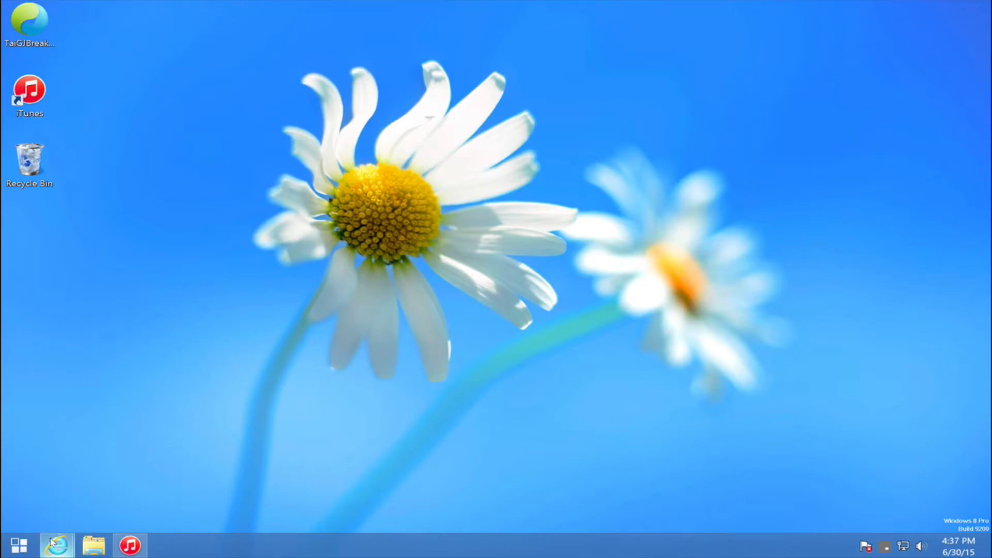
Step: Bring up taig.com showing the Jailbreak Tool V2.2.0 download, then switch browser tabs
click(57, 544)
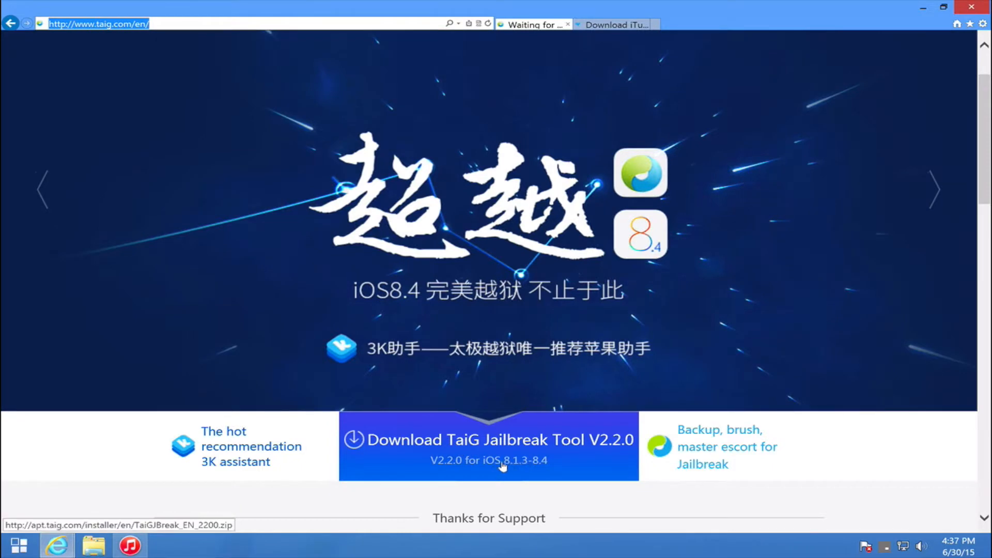
mouse_move(540, 463)
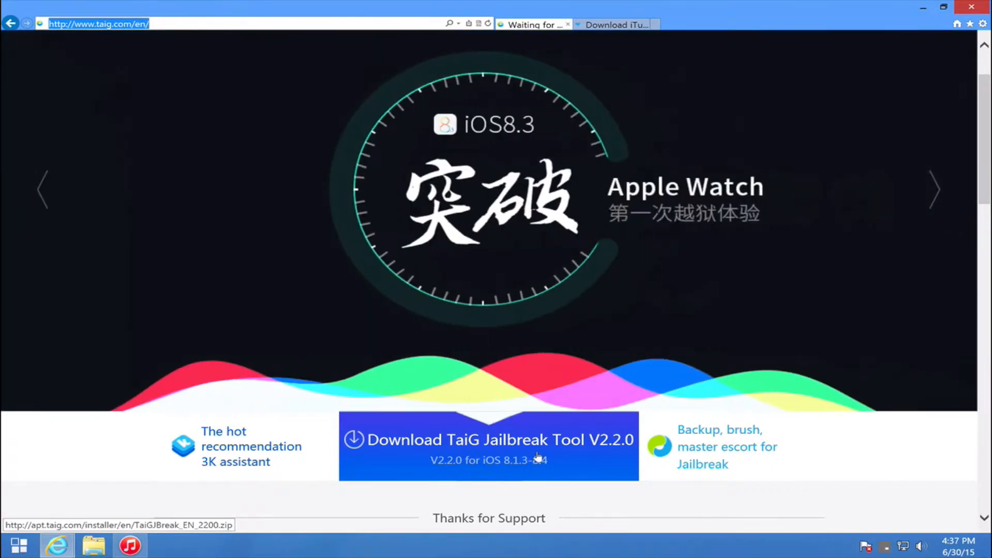
mouse_move(842, 248)
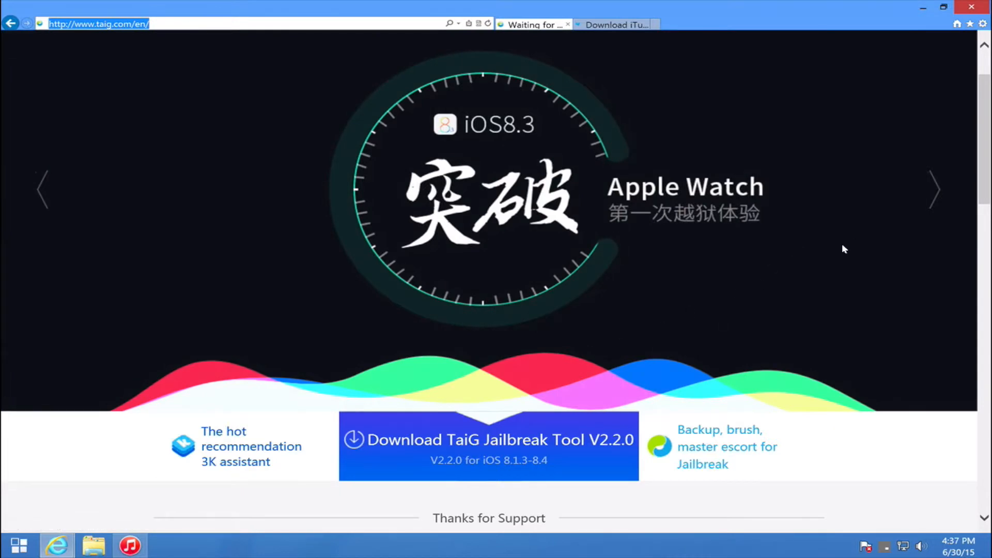
click(933, 190)
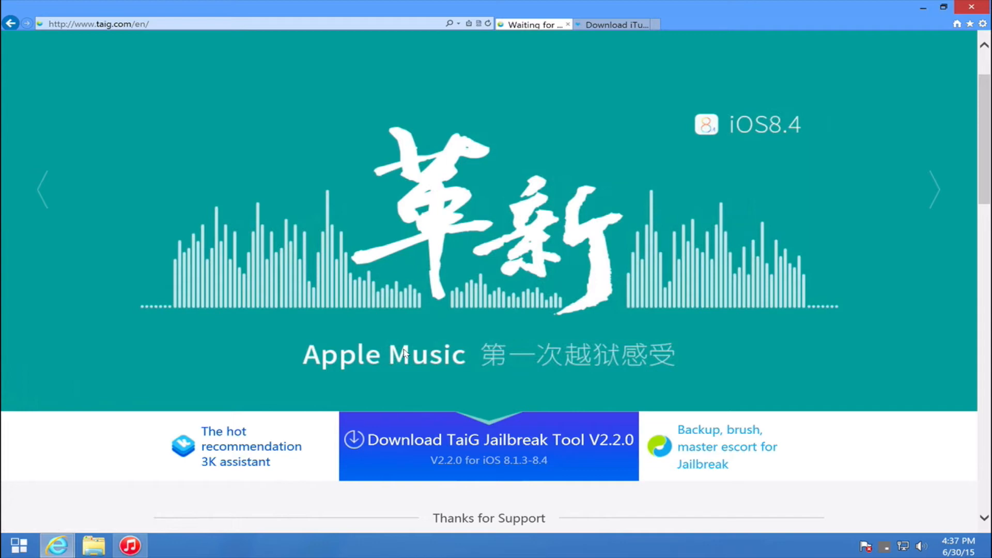
mouse_move(421, 441)
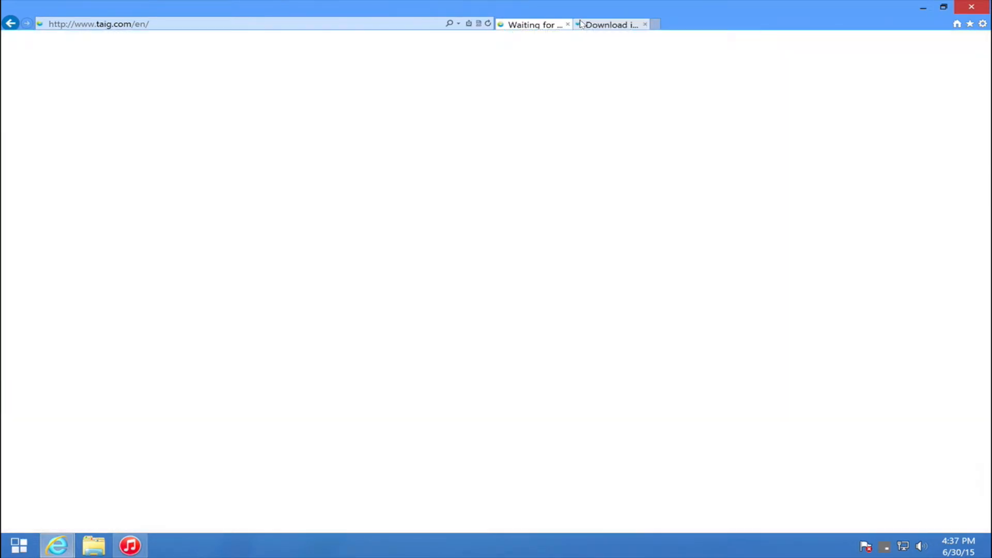
Step: Switch to the FileHippo iTunes 12.0.1 (64-bit) download tab
click(609, 24)
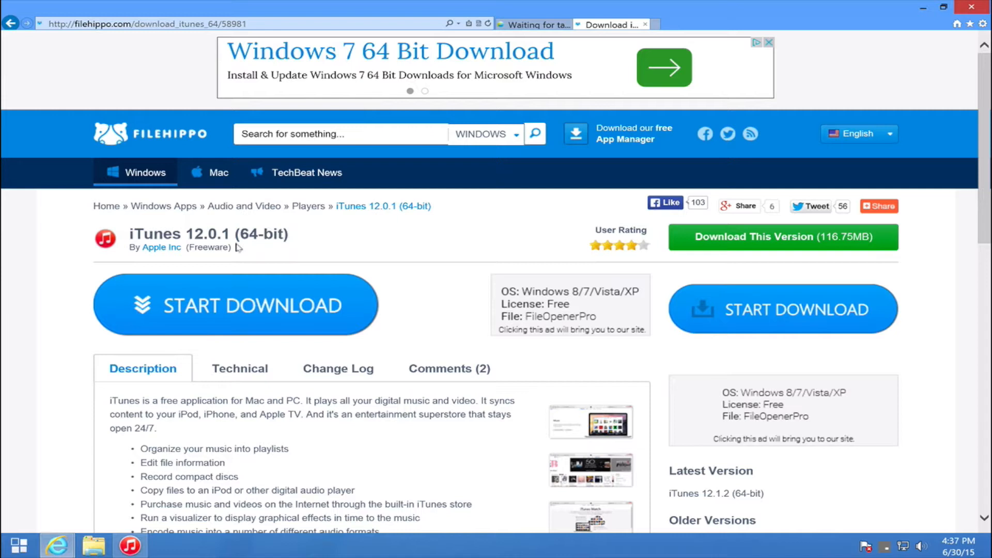
mouse_move(276, 277)
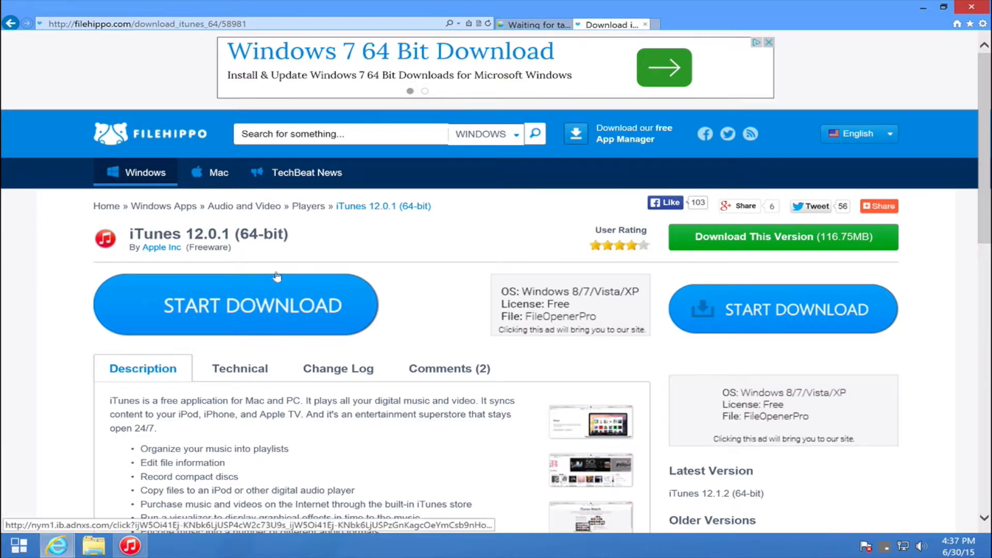
mouse_move(873, 232)
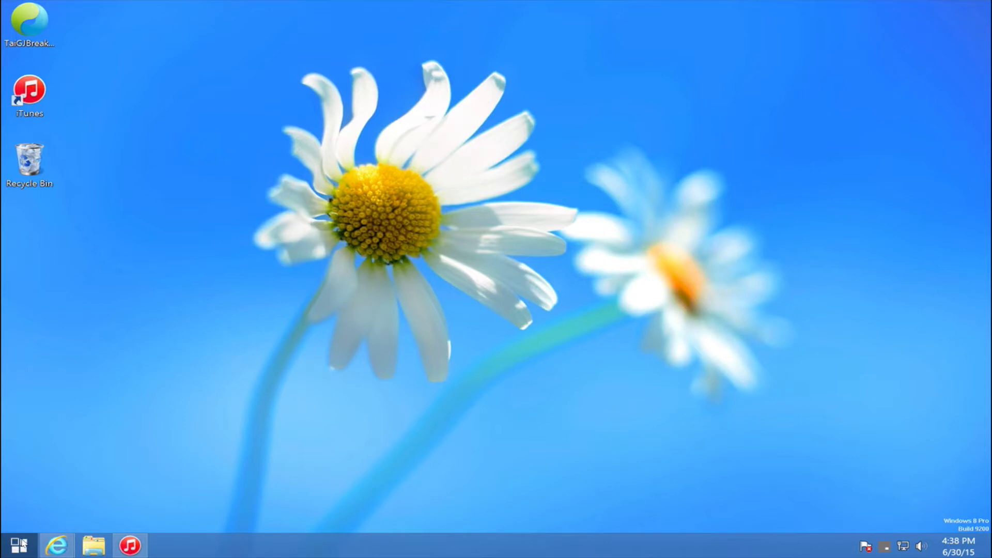
Step: Open Control Panel's installed programs list
click(15, 544)
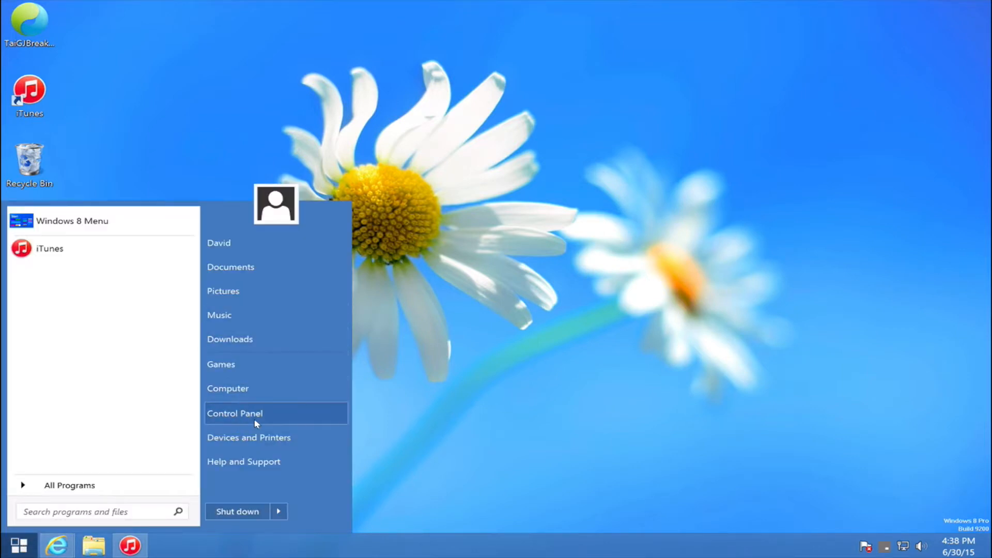
click(234, 413)
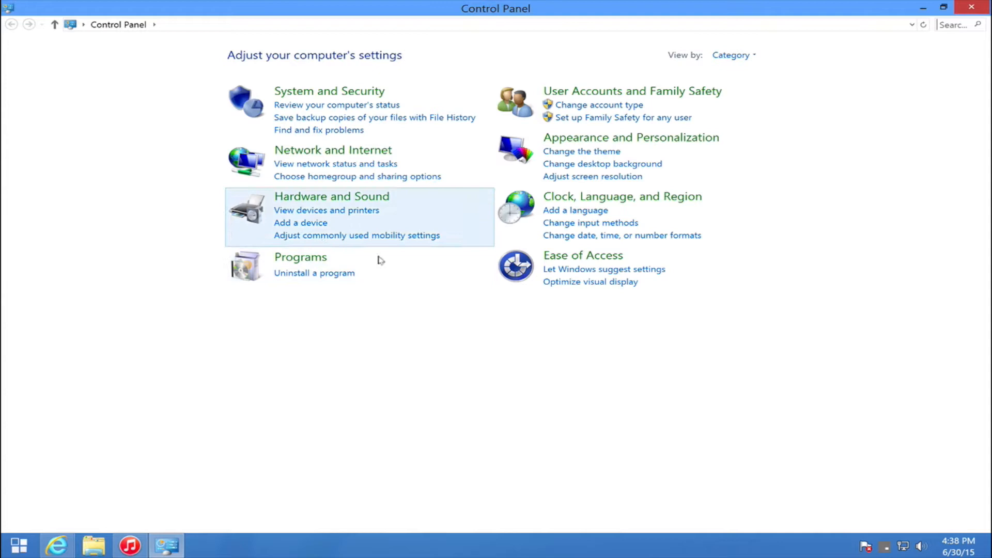
click(313, 273)
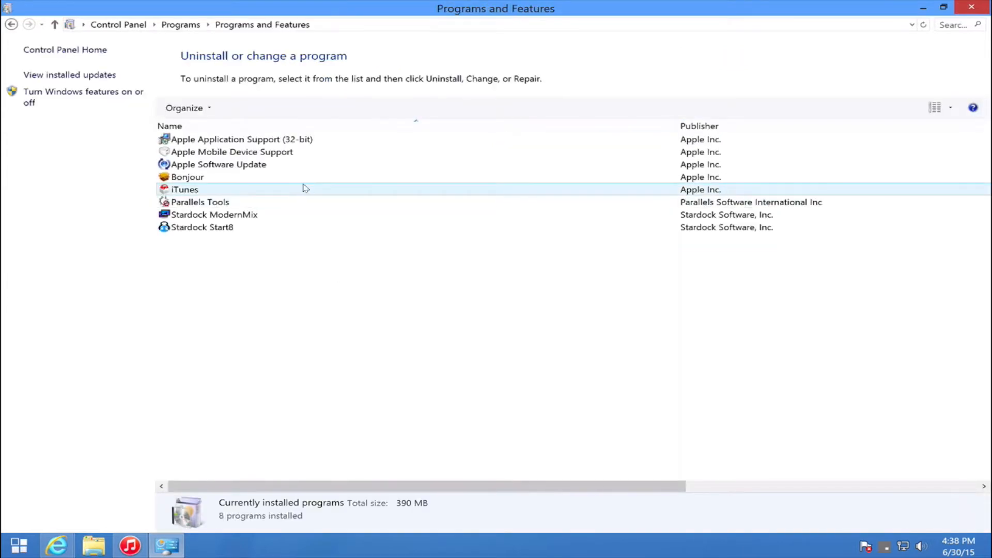
Step: Inspect Bonjour, Apple Software Update, Application Support and iTunes 12.1.0.71, then close
click(187, 177)
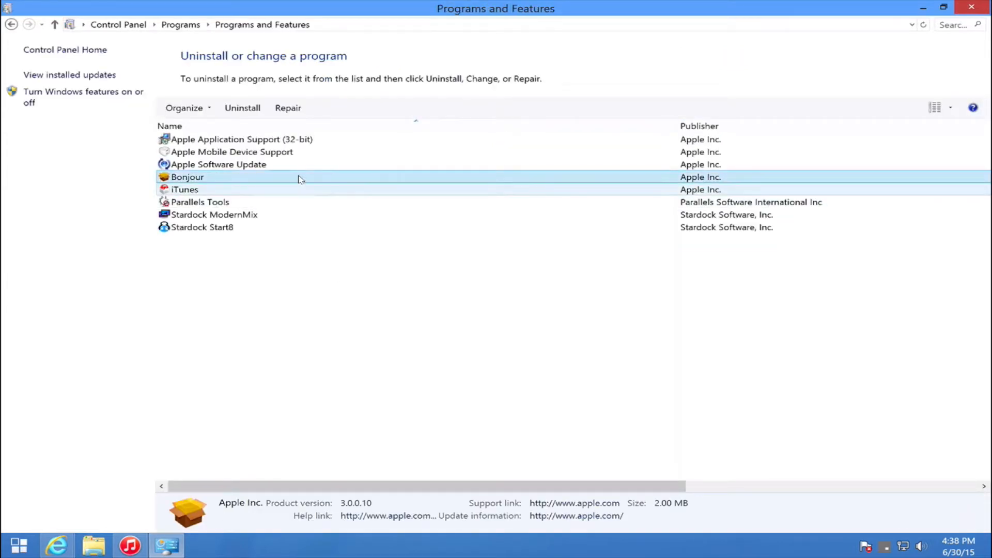
click(218, 163)
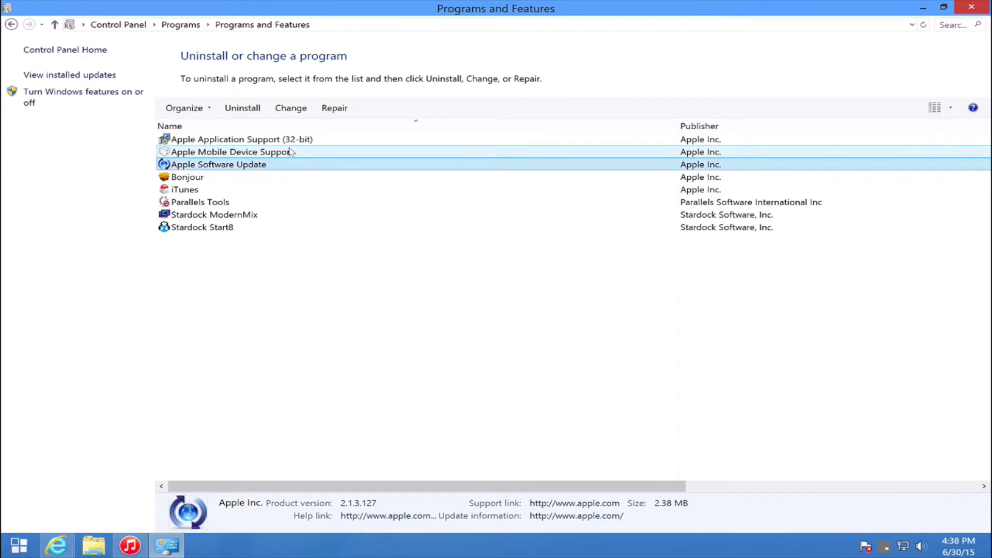
click(240, 139)
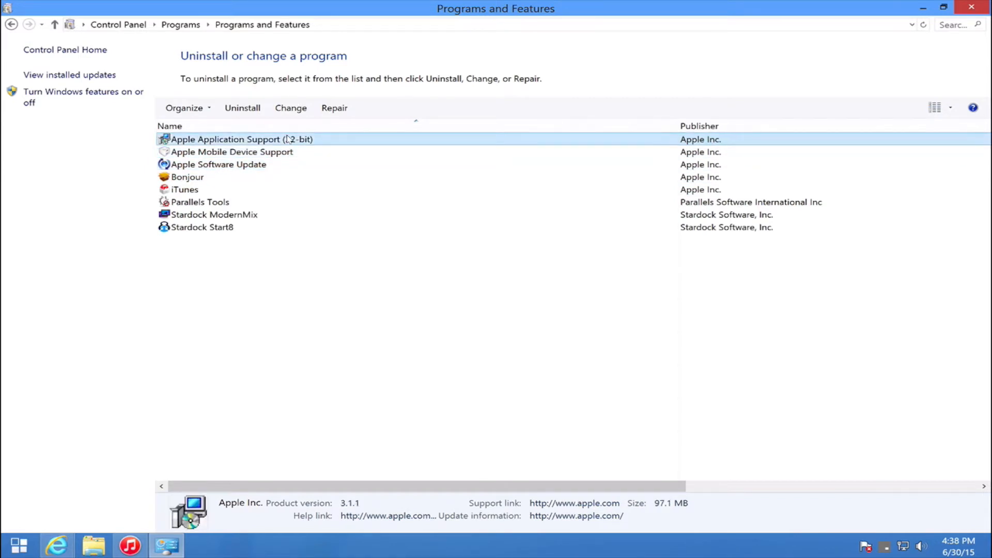
click(183, 189)
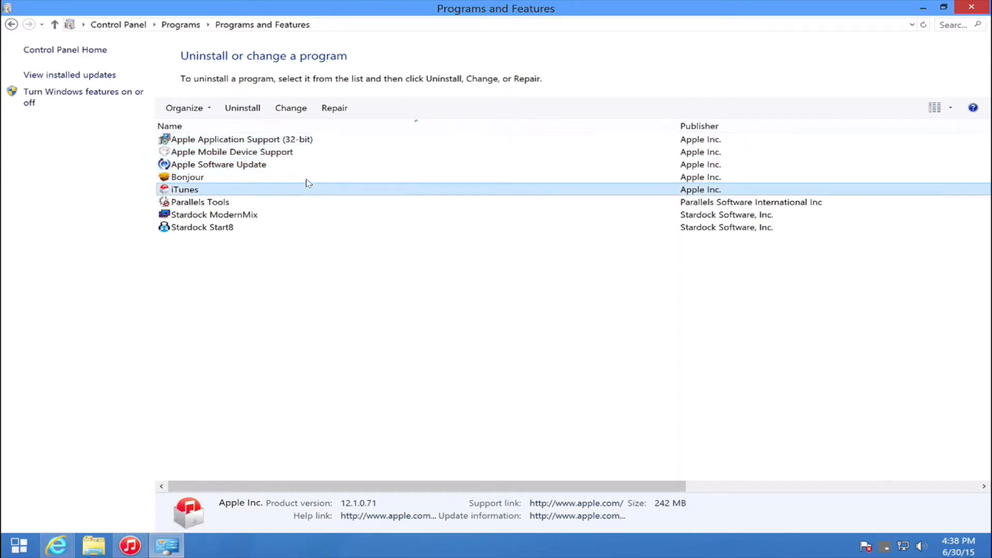
mouse_move(646, 139)
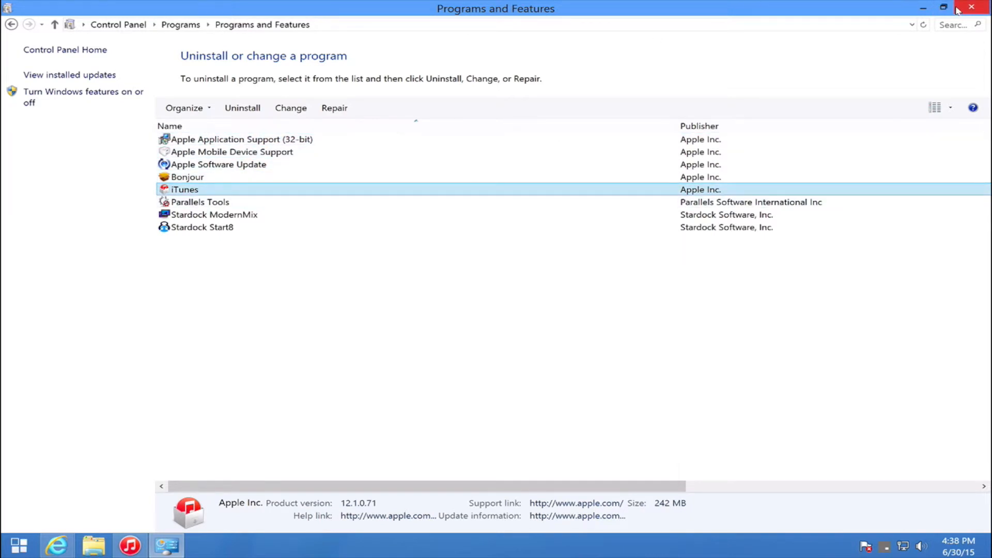
click(973, 7)
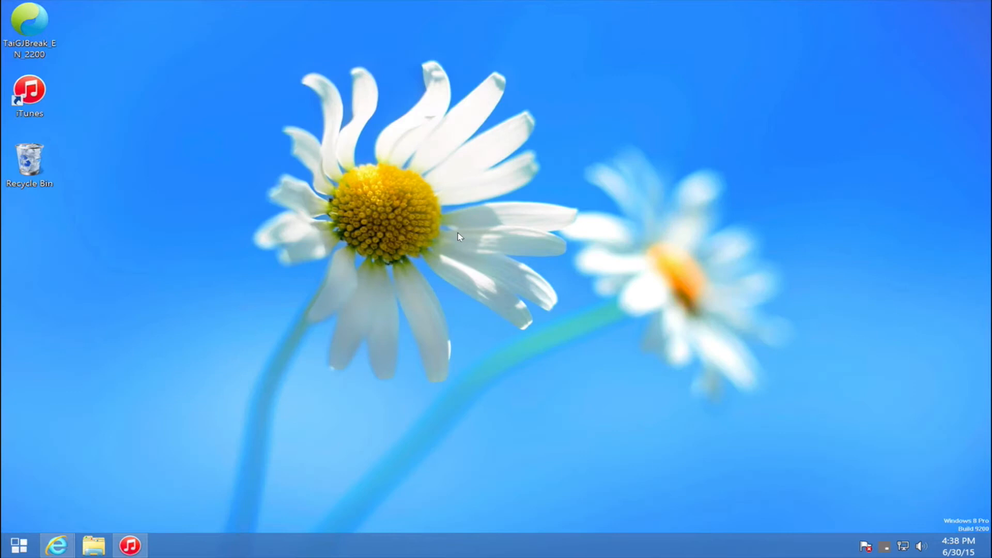
mouse_move(292, 209)
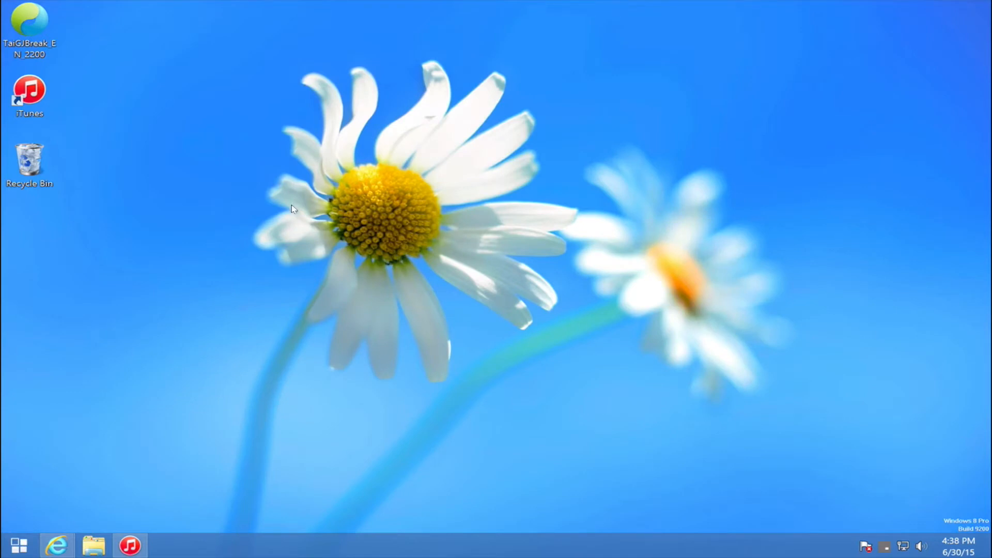
Step: Run TaiGJBreak_EN_2200.exe as administrator and accept the User Account Control prompt
right_click(30, 28)
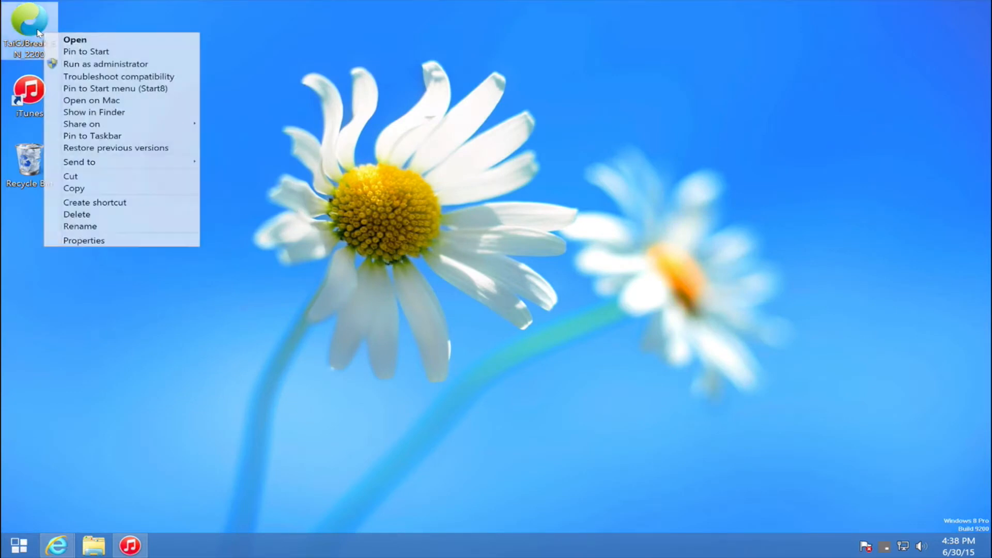
mouse_move(106, 64)
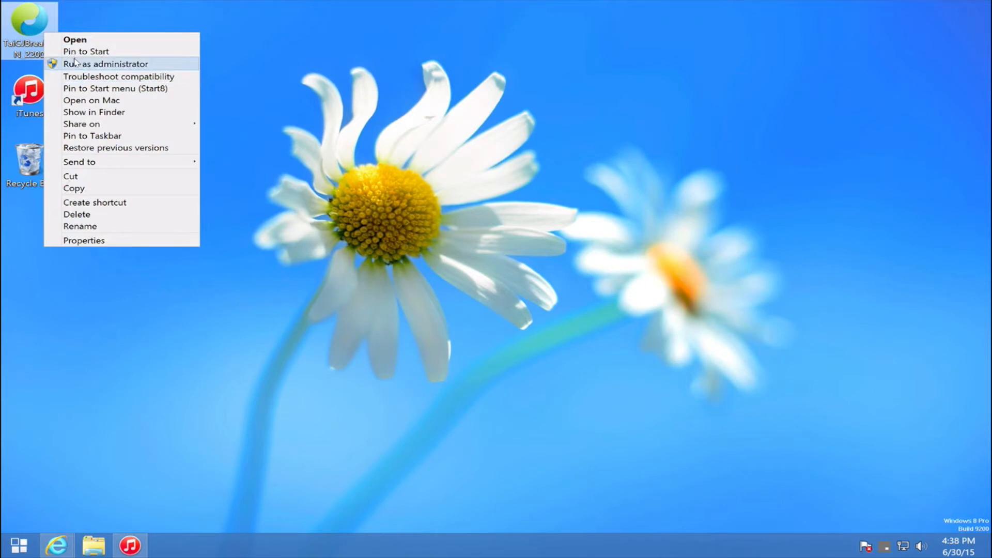
click(104, 63)
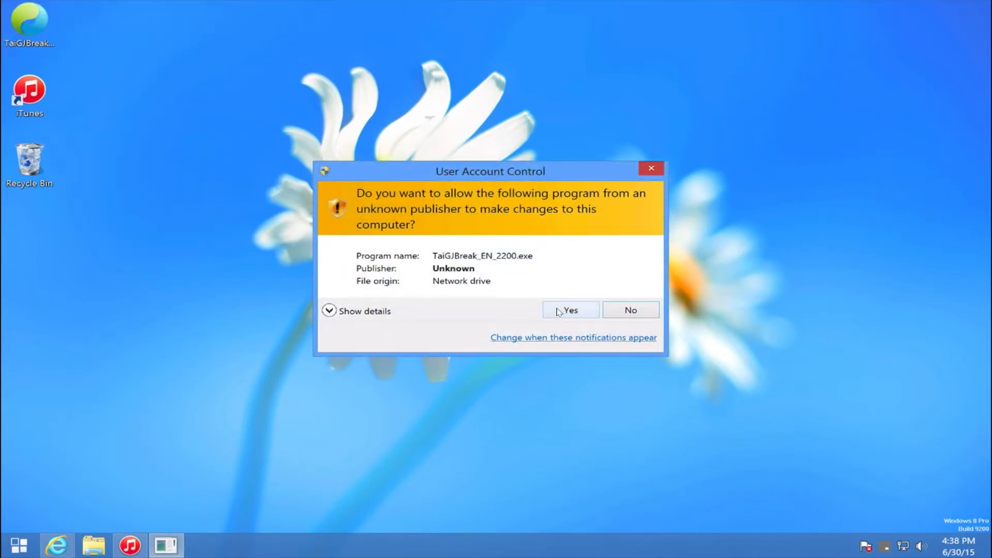
click(569, 310)
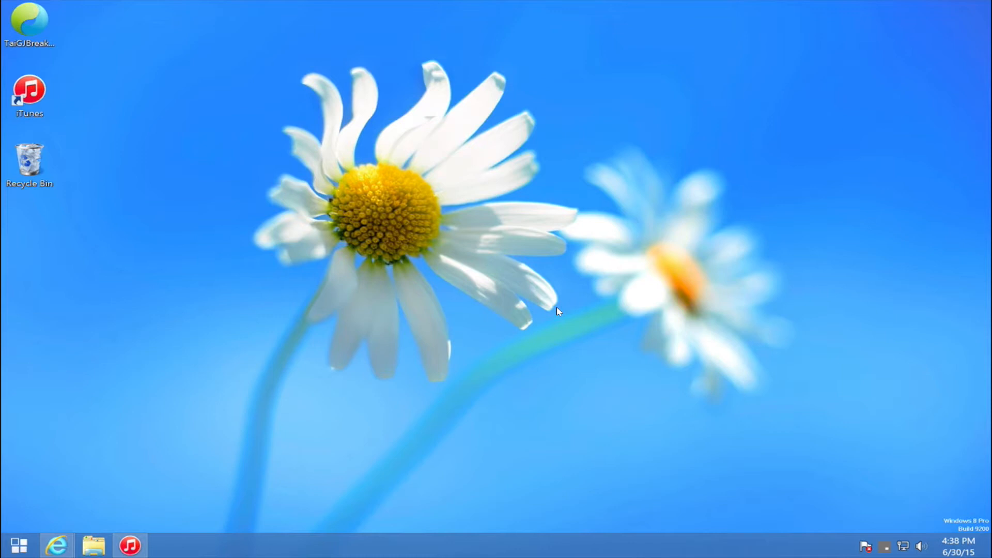
Step: Launch TaiGJBreak from the desktop icon and let V2.2.0 check its version
double_click(30, 26)
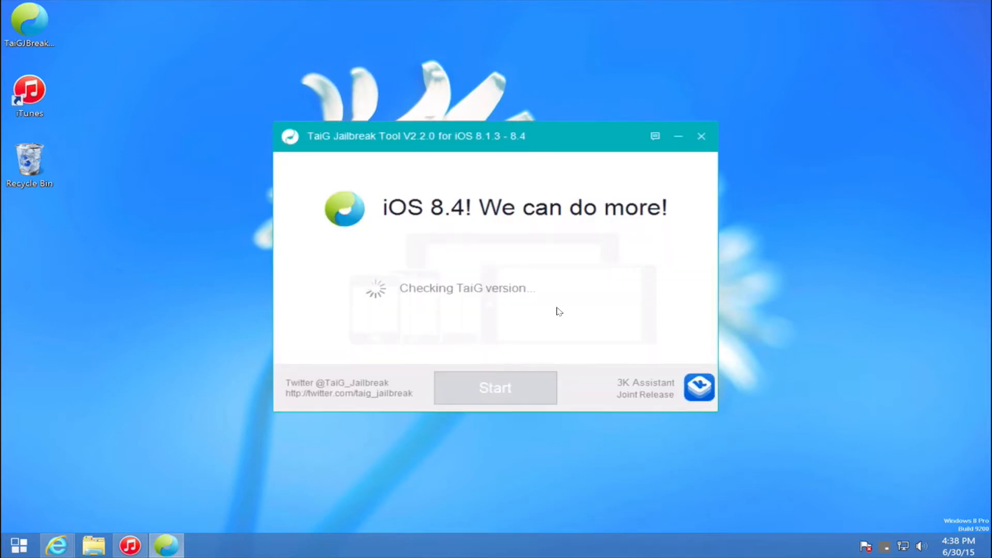
mouse_move(501, 263)
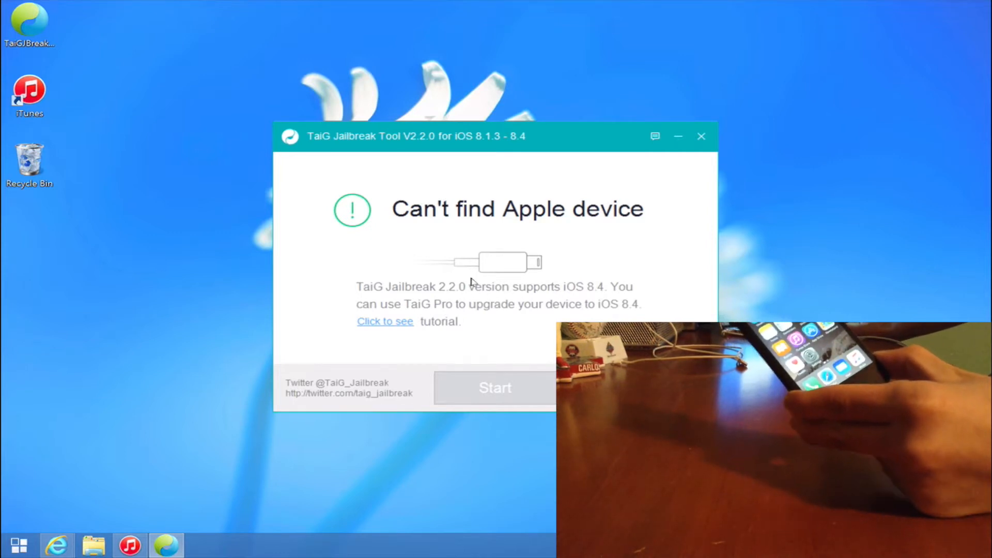
mouse_move(541, 306)
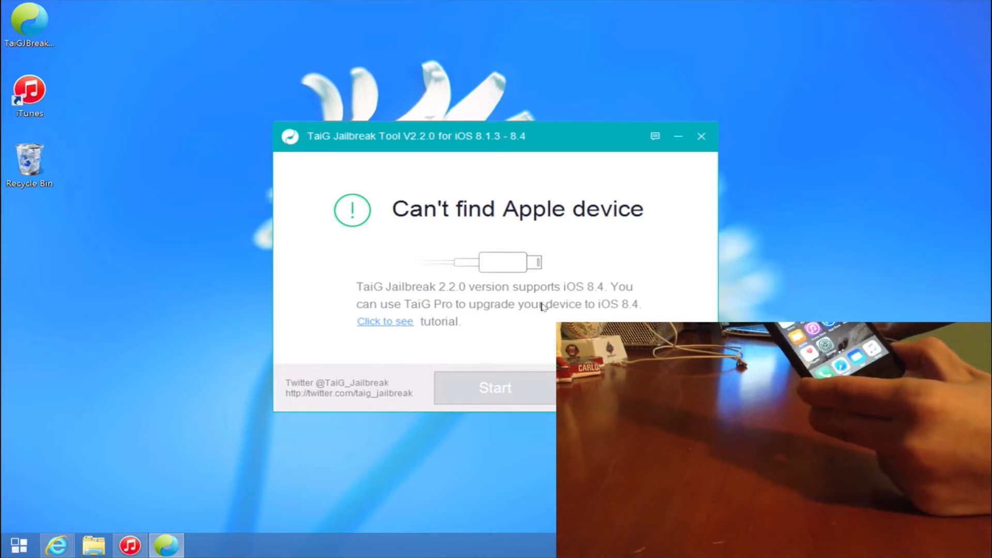
mouse_move(438, 262)
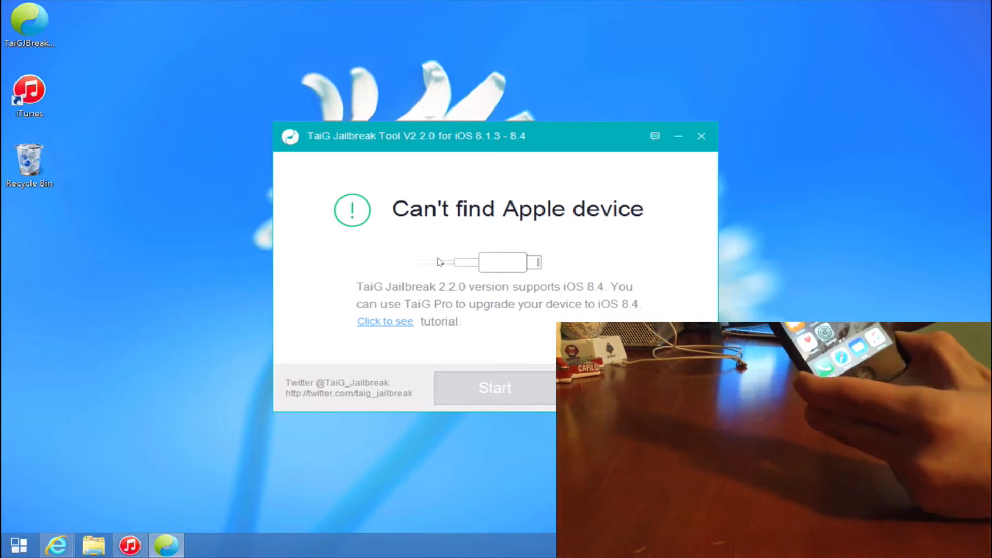